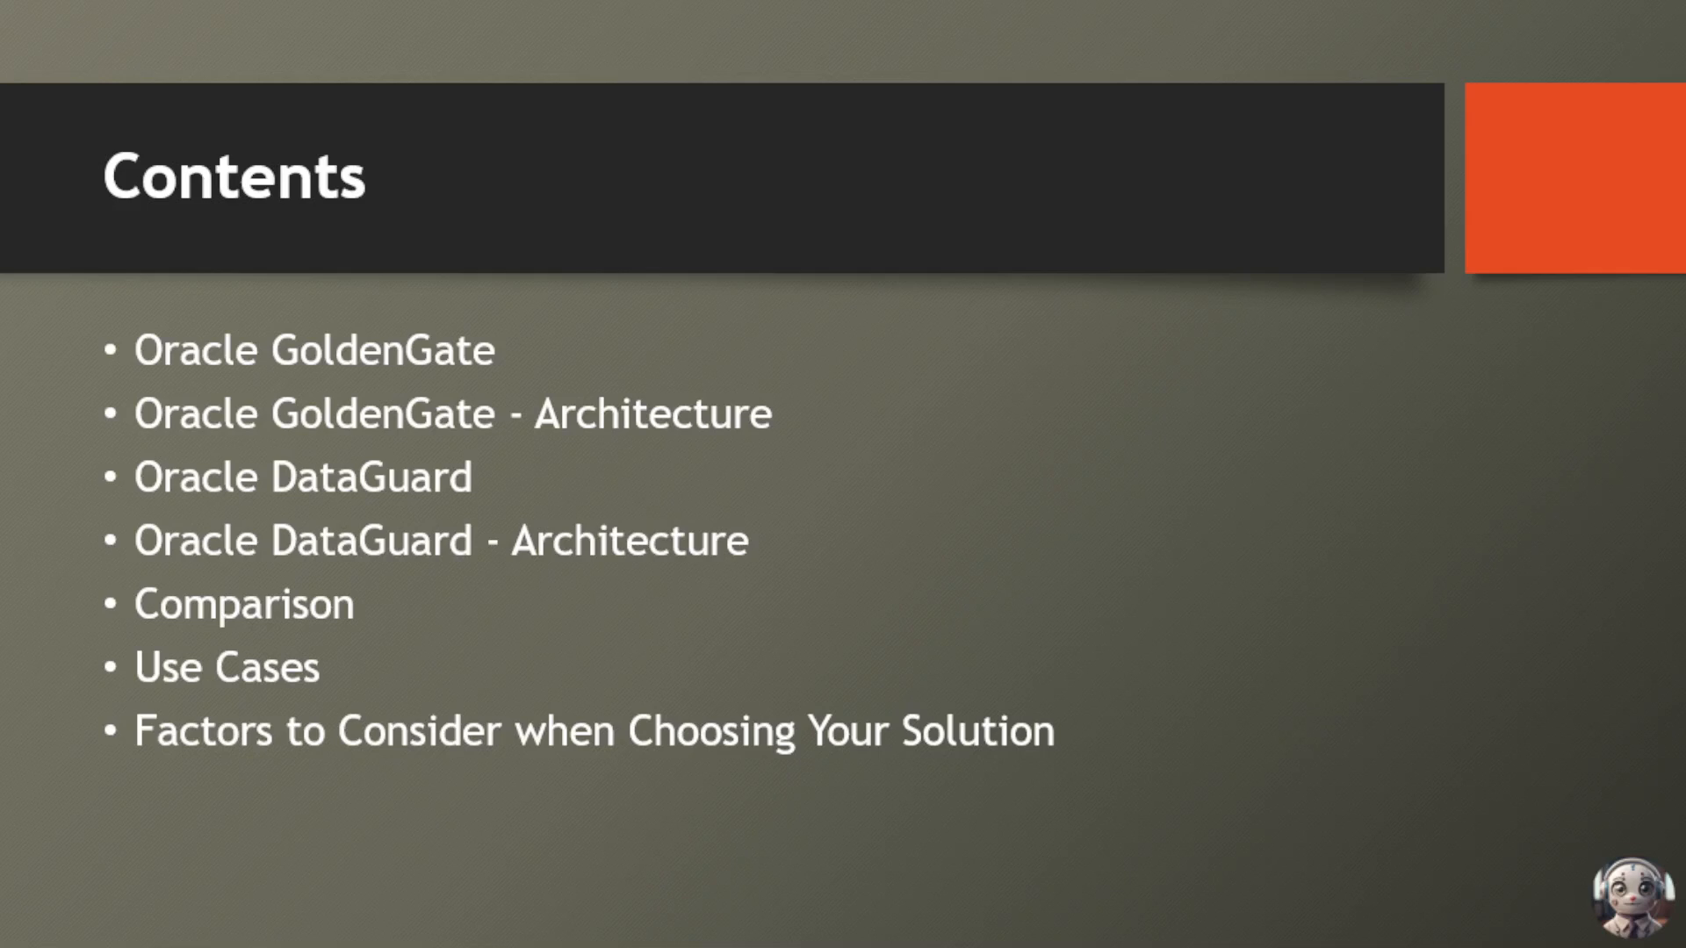
# Advance the slideshow from Contents to the Oracle GoldenGate overview slide with six points.
pyautogui.press('Right')
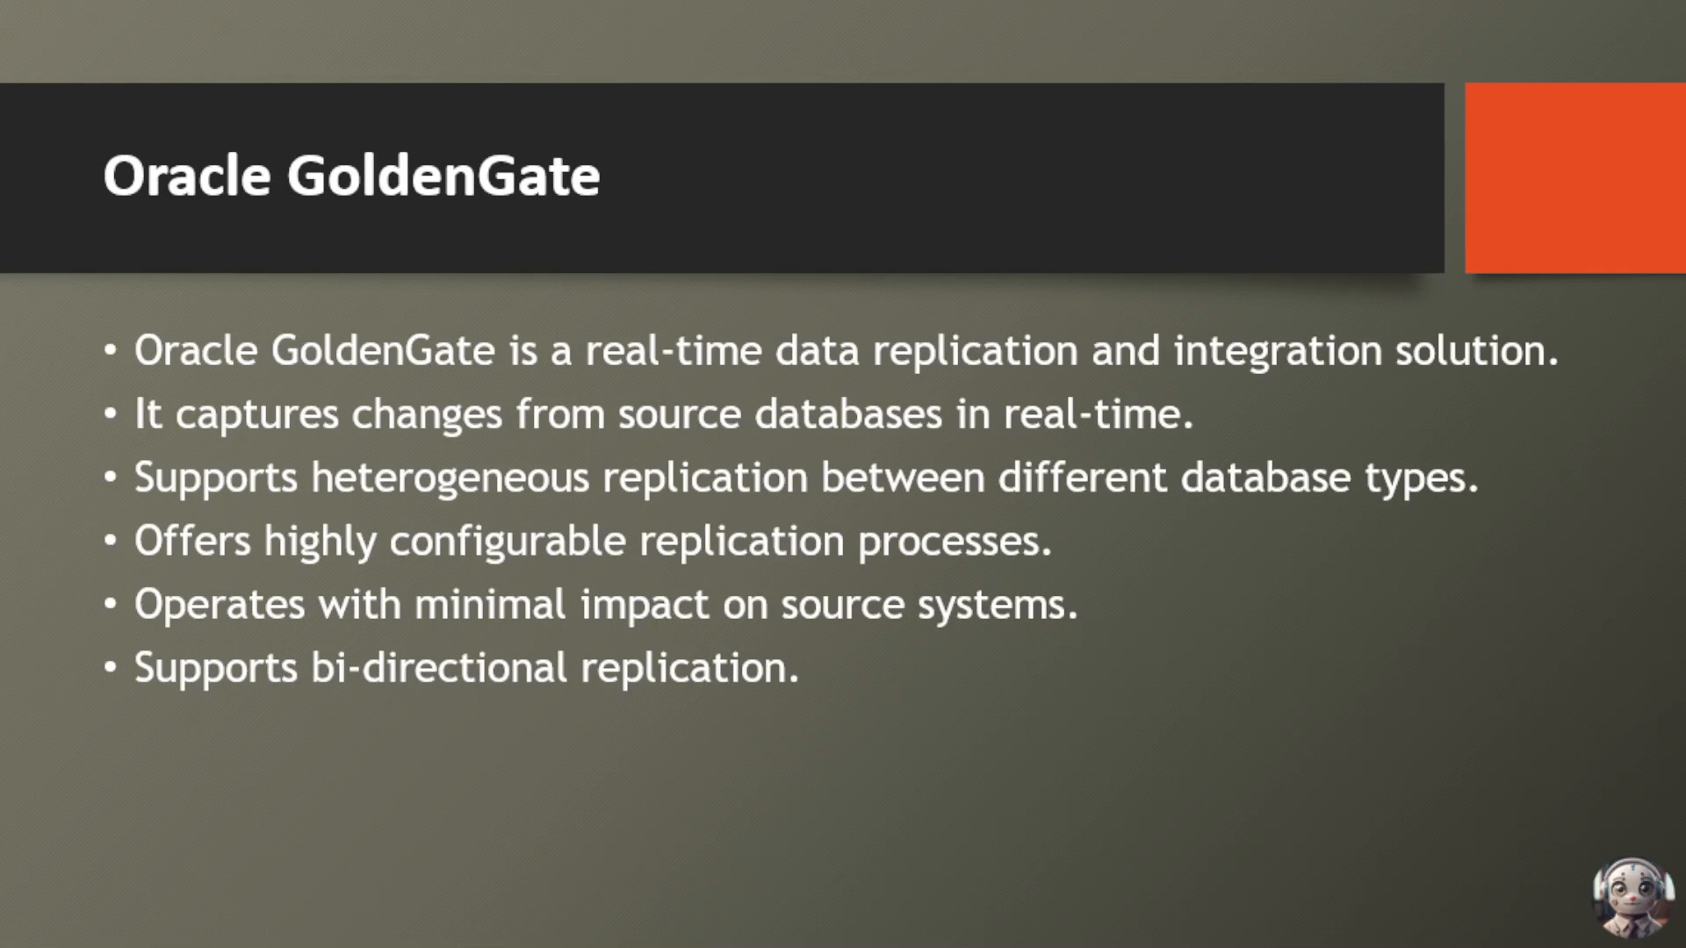